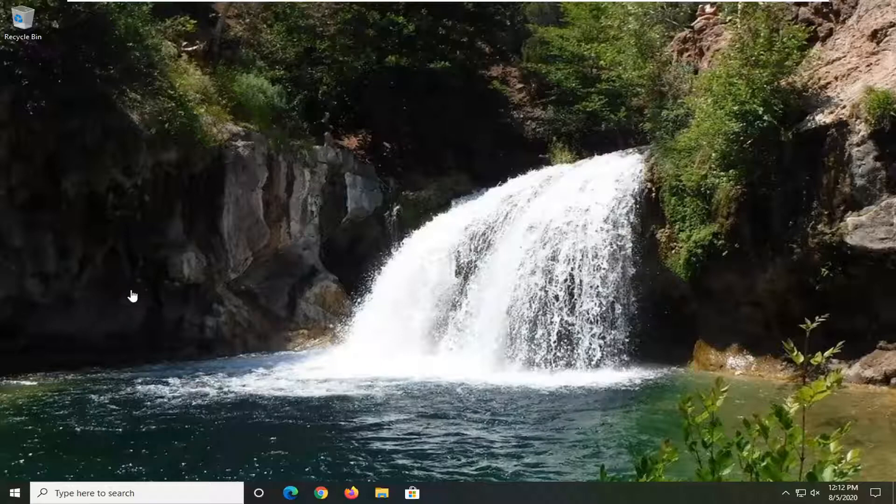
Step: Launch Device Manager from the Start area
left_click(137, 493)
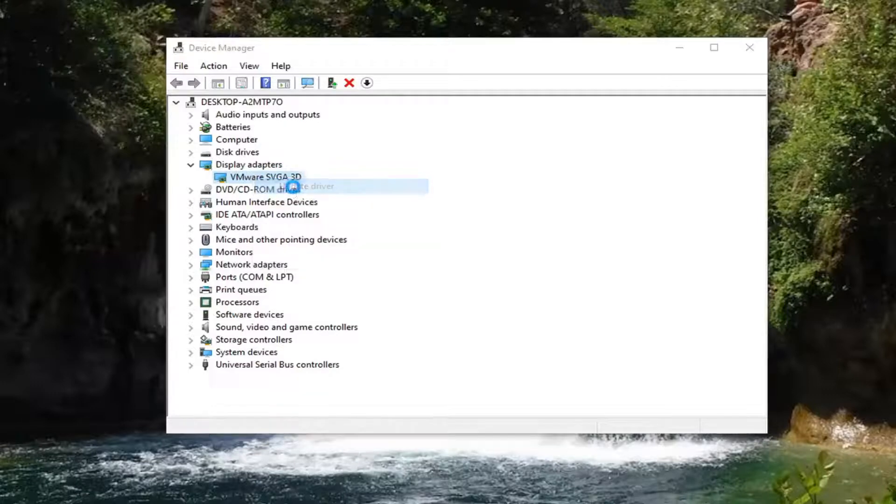
Step: Run an automatic driver search for VMware SVGA 3D and dismiss the best-driver-installed result
left_click(307, 186)
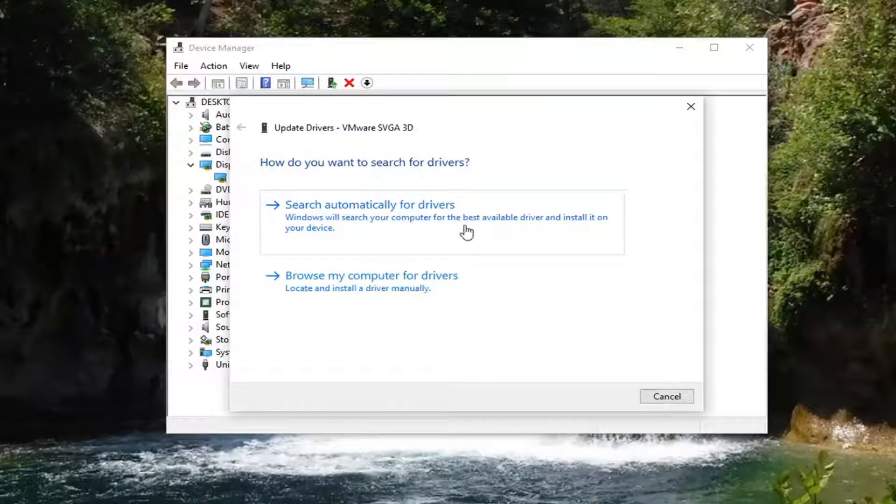
left_click(370, 205)
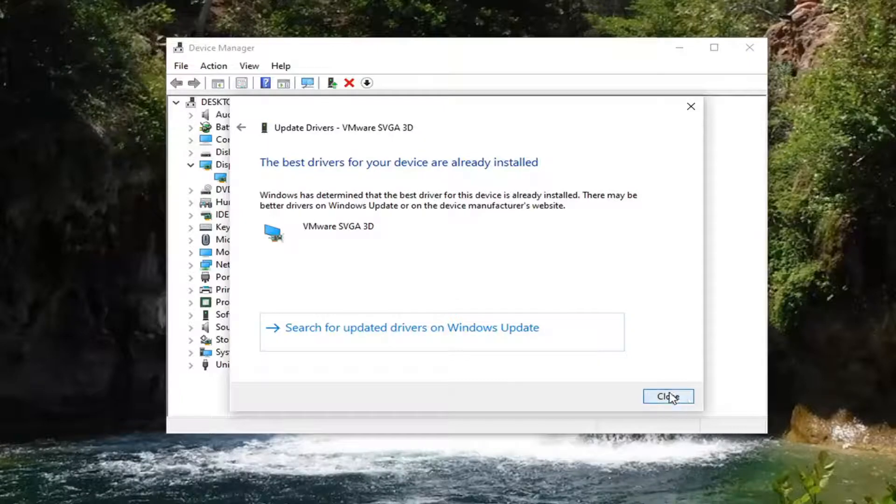
left_click(668, 396)
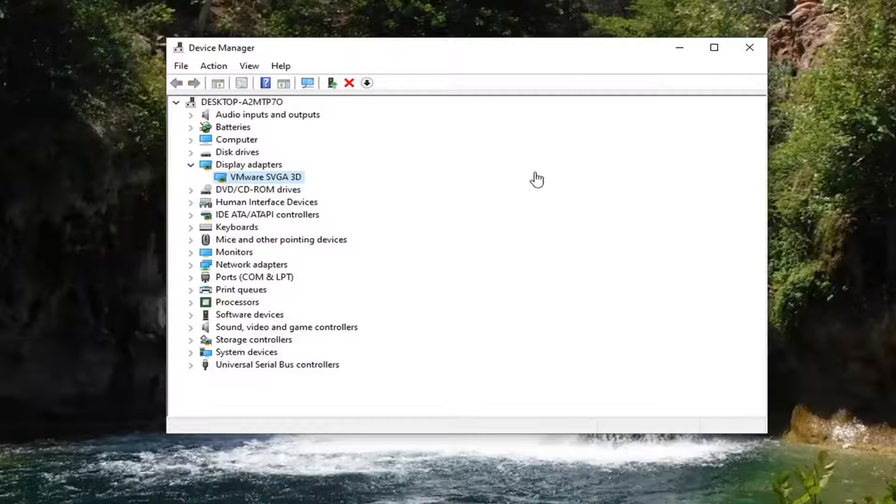
mouse_move(252, 182)
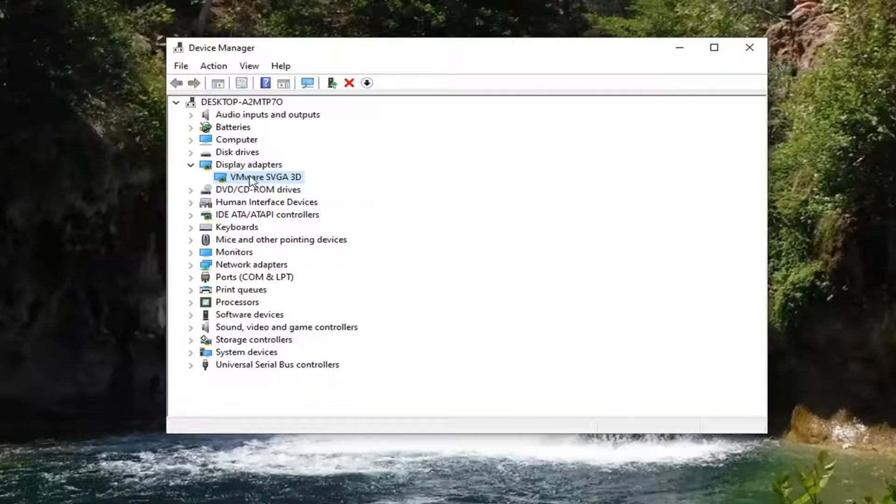
Step: Restart the VMware SVGA 3D driver update and choose to browse the computer for drivers
right_click(265, 176)
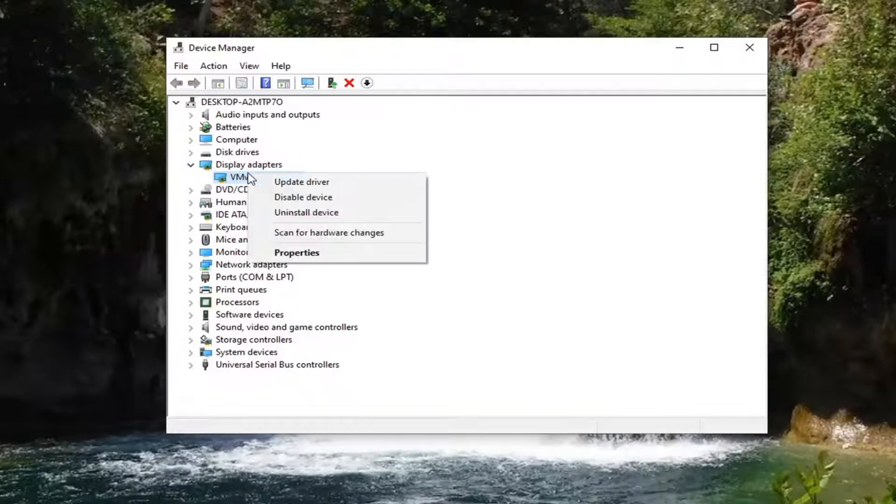
left_click(302, 182)
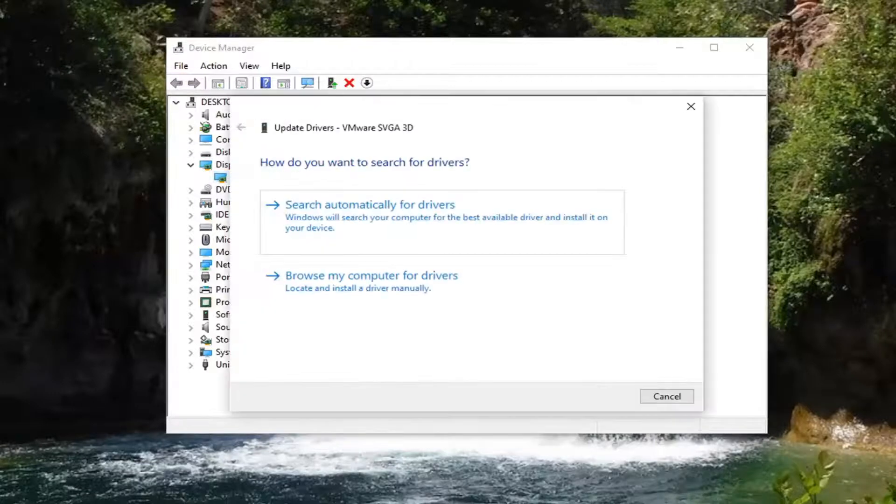
mouse_move(399, 246)
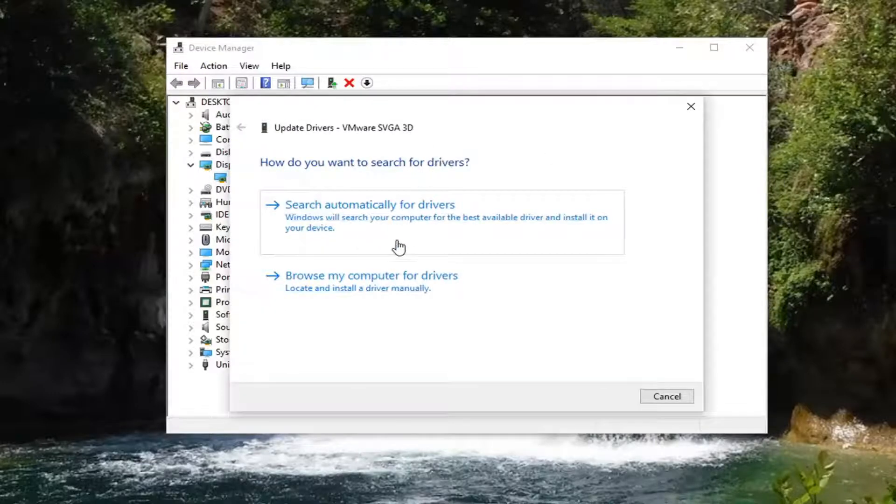
left_click(371, 276)
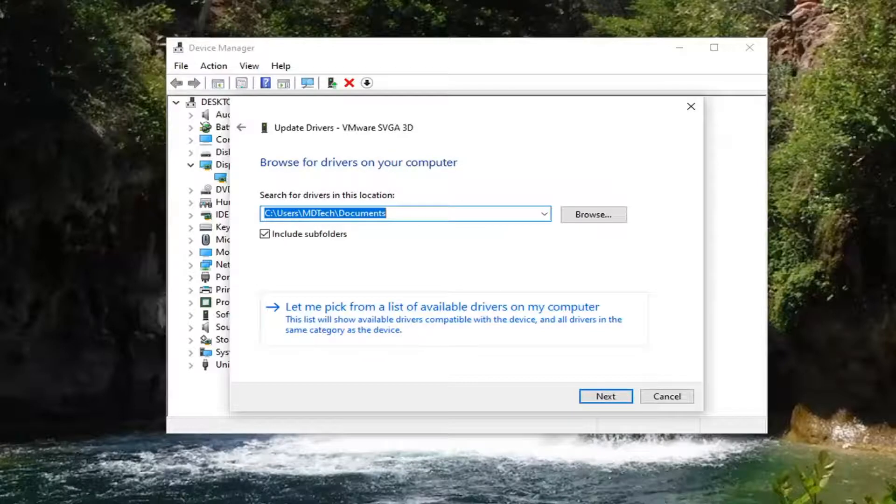
Step: Install the VMware SVGA 3D driver from the compatible list, then search 'control' in Windows
left_click(442, 307)
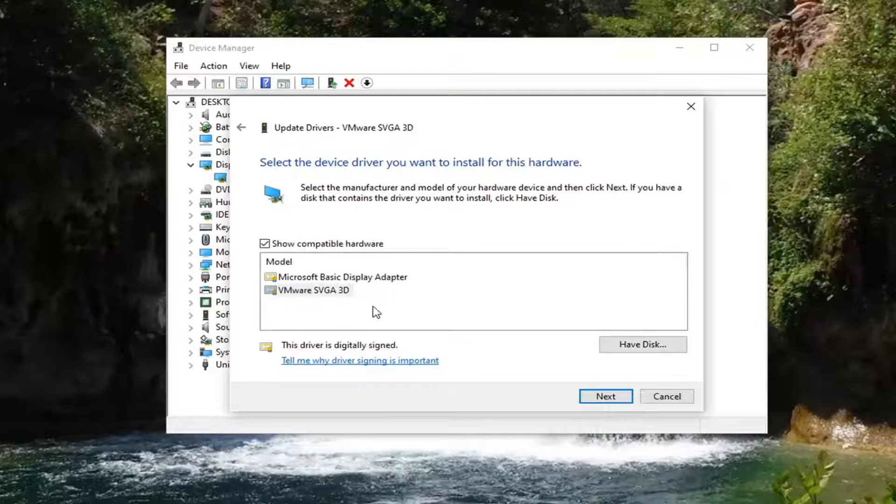
left_click(605, 396)
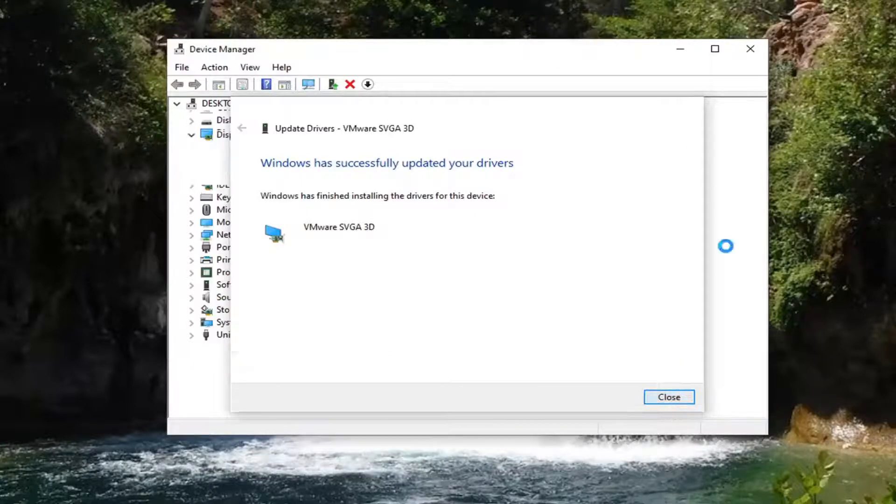
type("control panel")
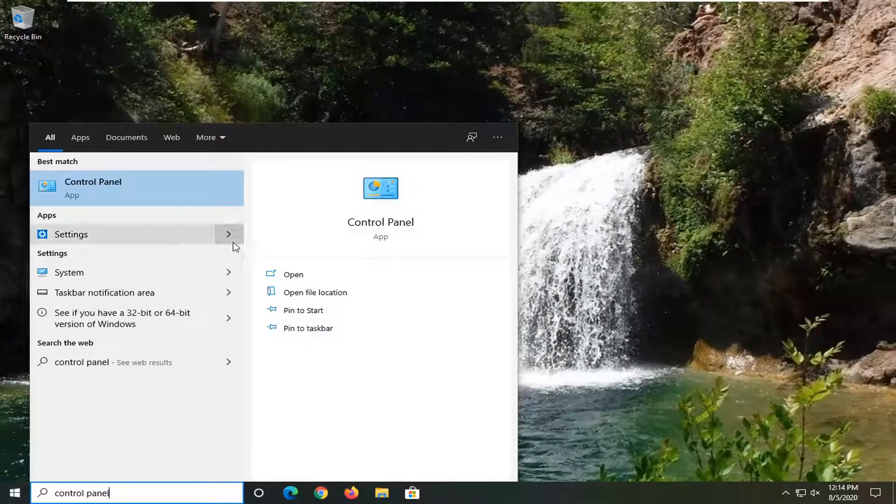
Step: Launch Control Panel and go to Power Options
left_click(93, 188)
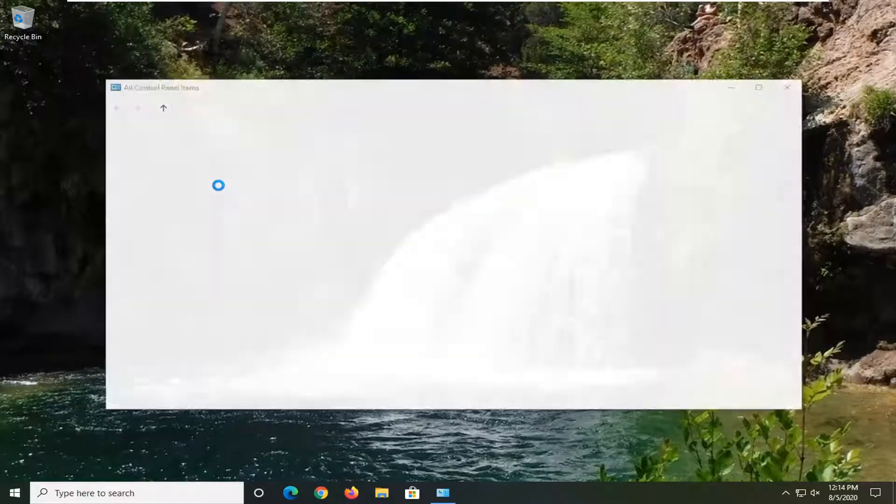
left_click(734, 134)
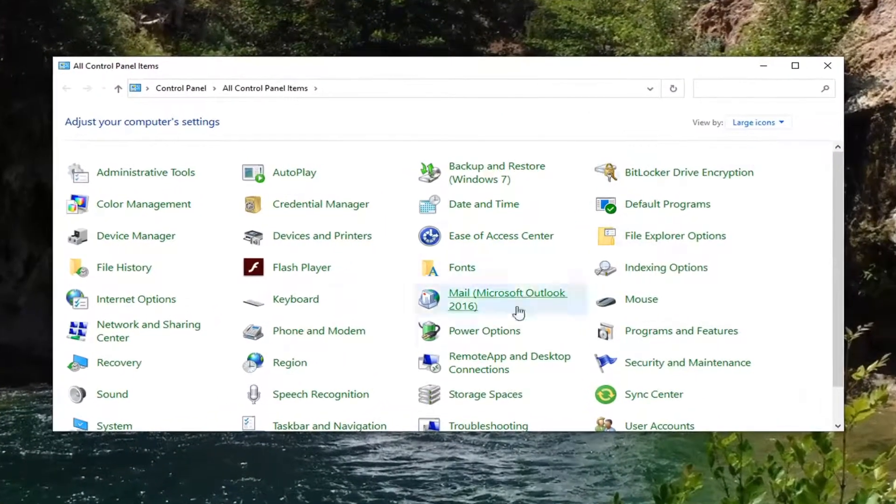
left_click(485, 330)
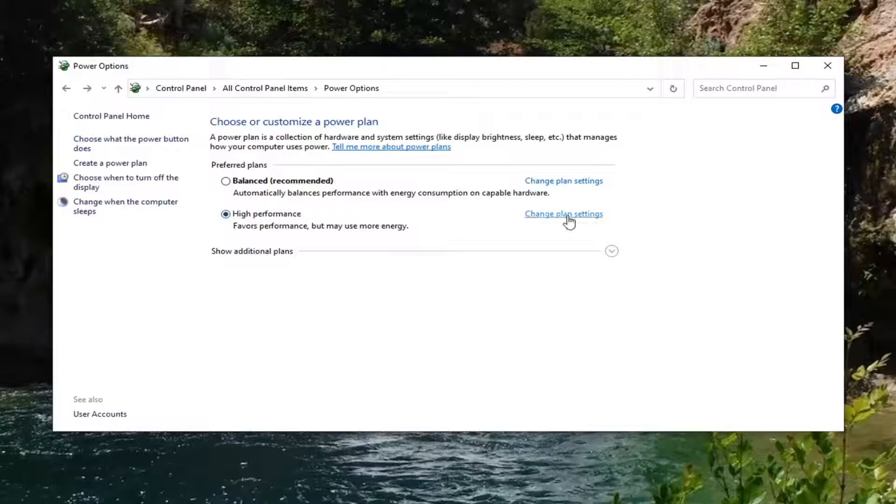
Step: Enter the High performance plan's settings and its advanced power settings
left_click(564, 213)
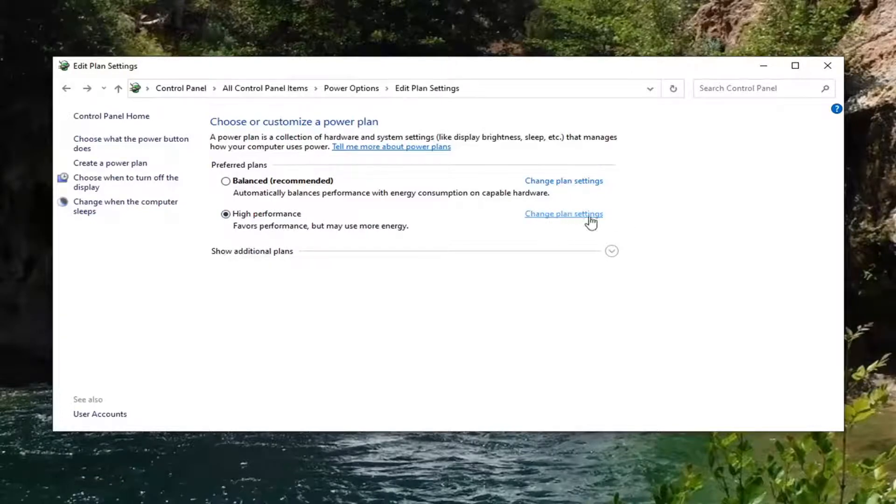
left_click(564, 214)
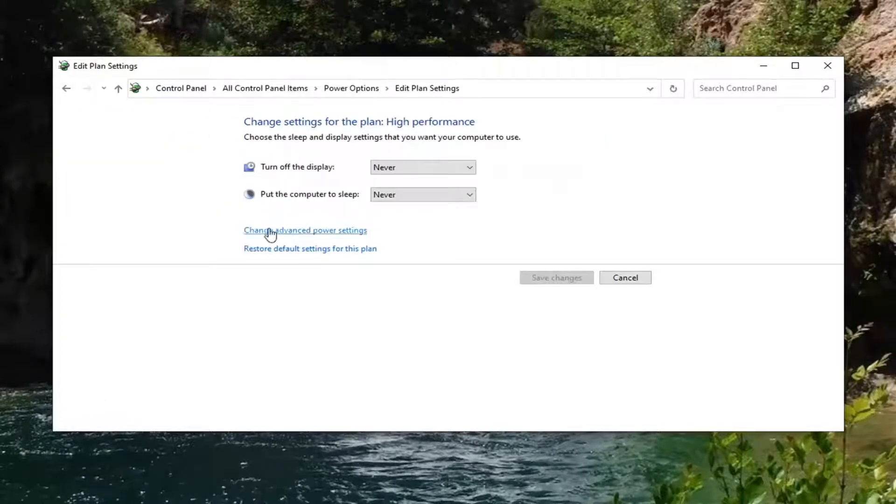
left_click(305, 229)
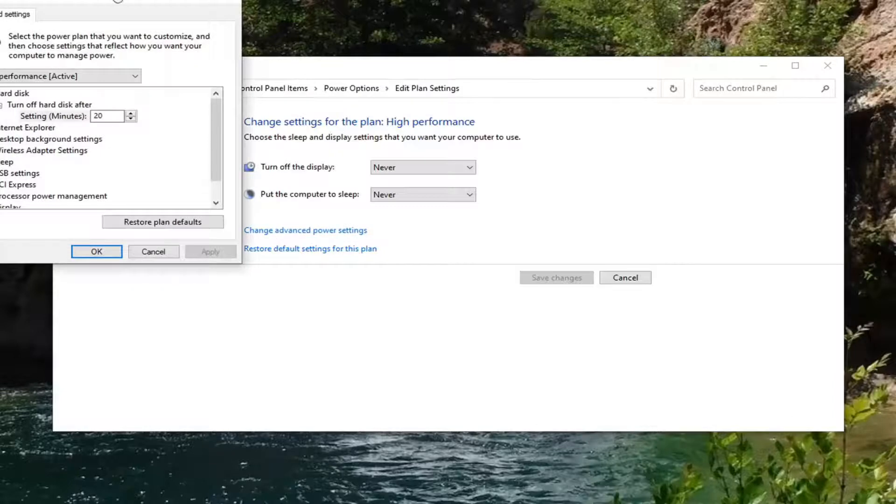
Step: Expand Wireless Adapter Settings to Power Saving Mode and list its choices
left_click_drag(114, 0, 403, 75)
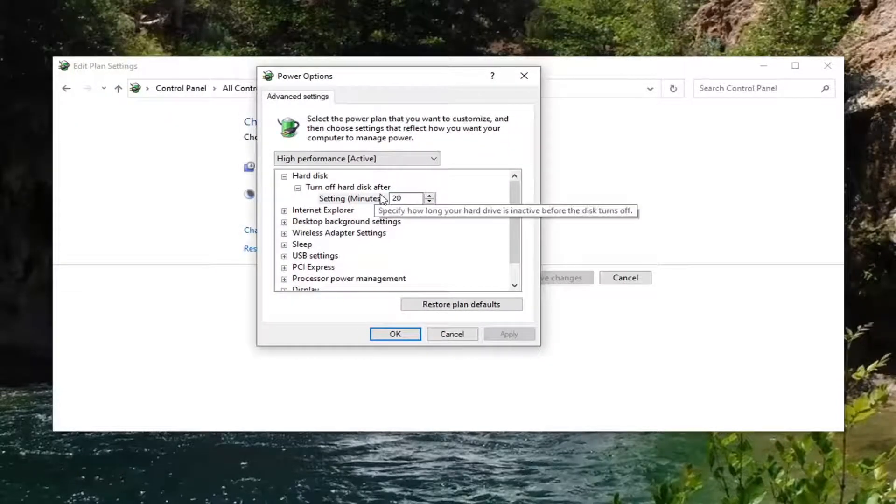
left_click(338, 233)
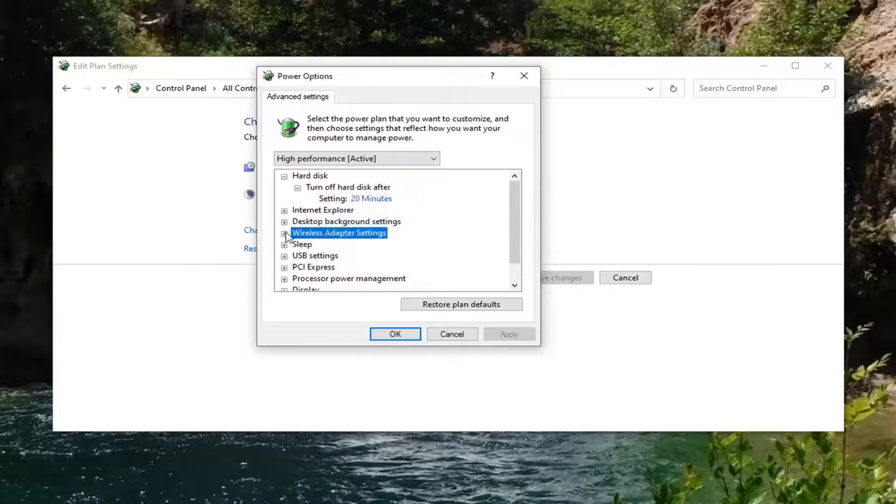
left_click(285, 235)
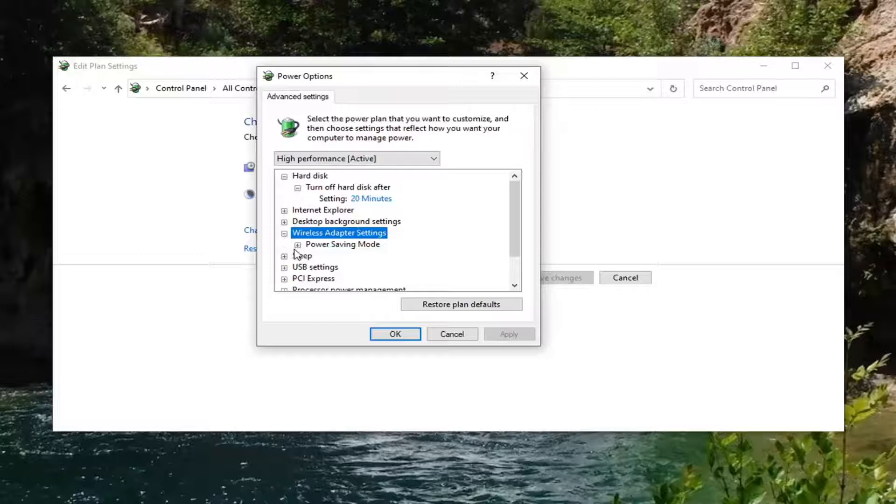
left_click(298, 244)
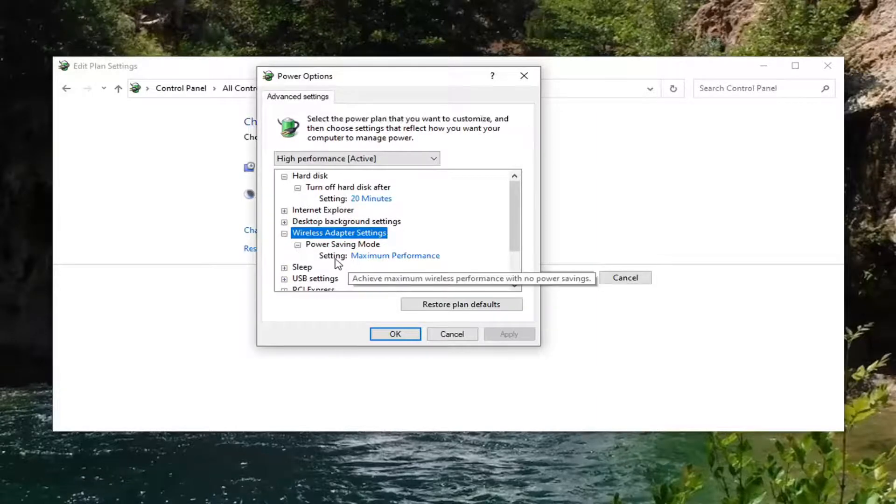
mouse_move(417, 260)
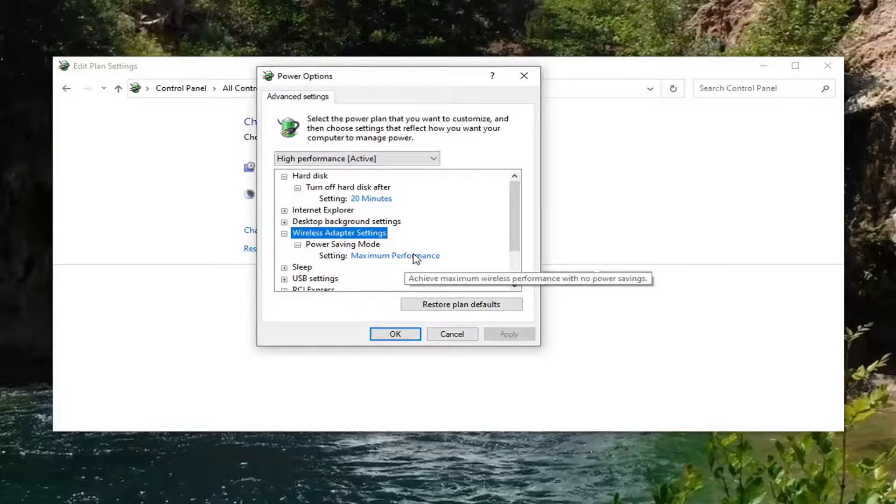
left_click(394, 256)
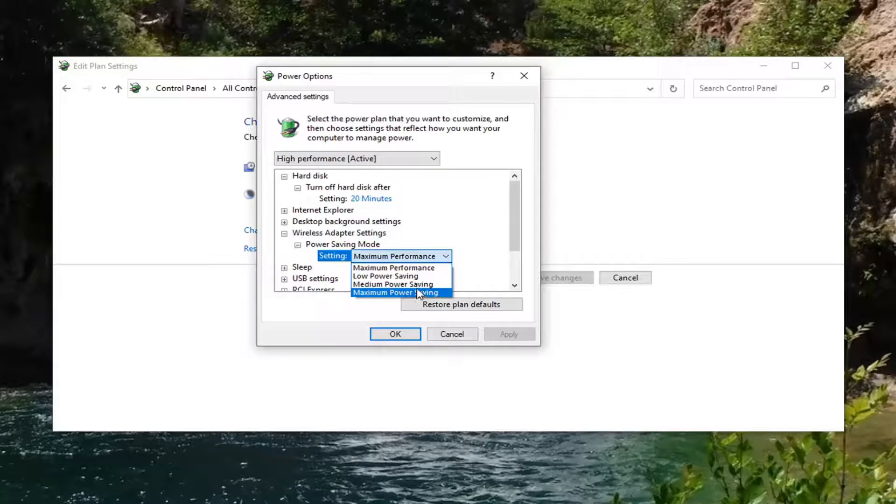
Step: Choose Maximum Power Saving and confirm with OK
left_click(395, 292)
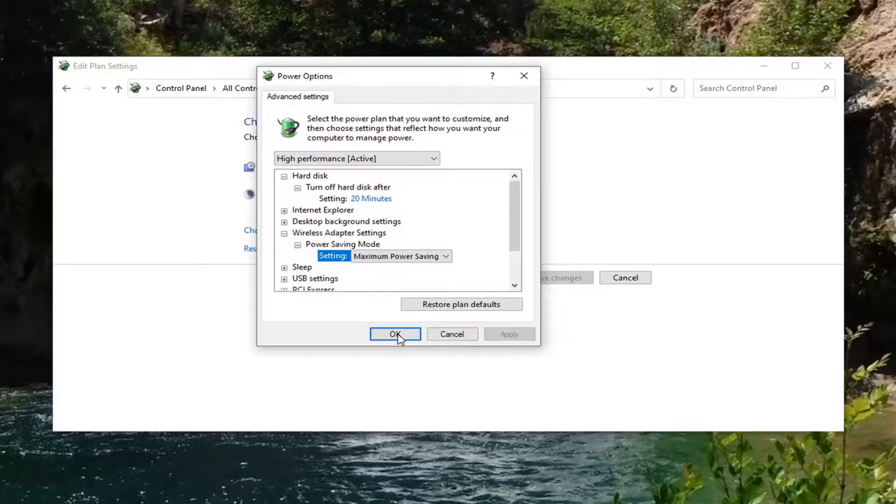
left_click(394, 334)
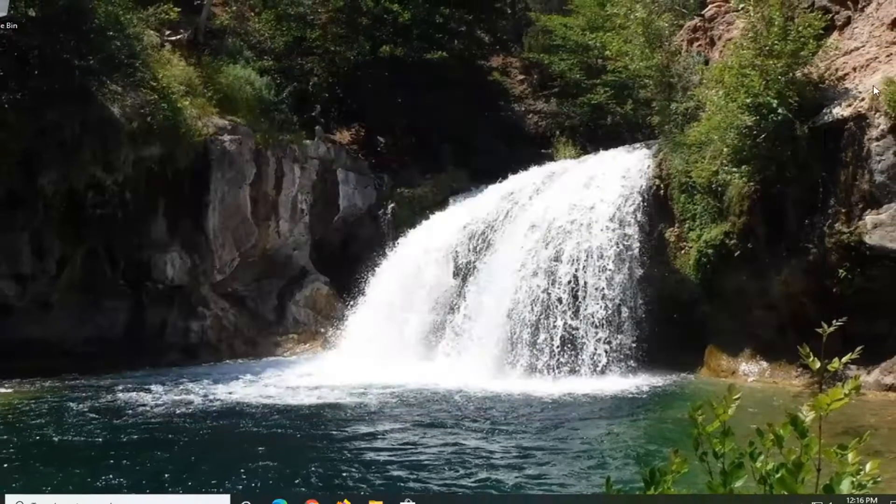